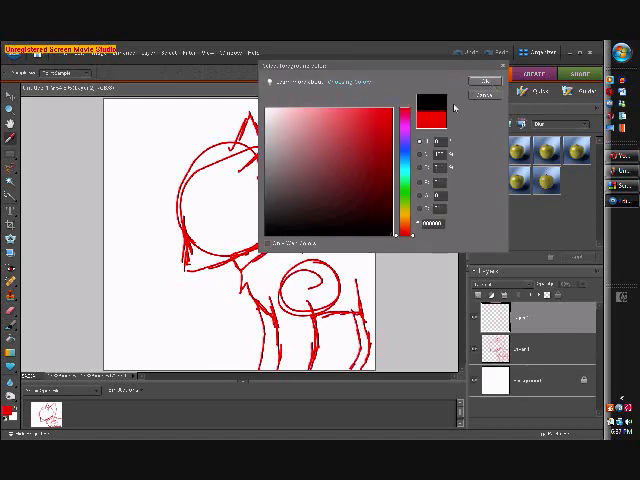
# - Confirm black as the paint colour and draw the fox's eye and nose onto the line-art
pyautogui.click(484, 80)
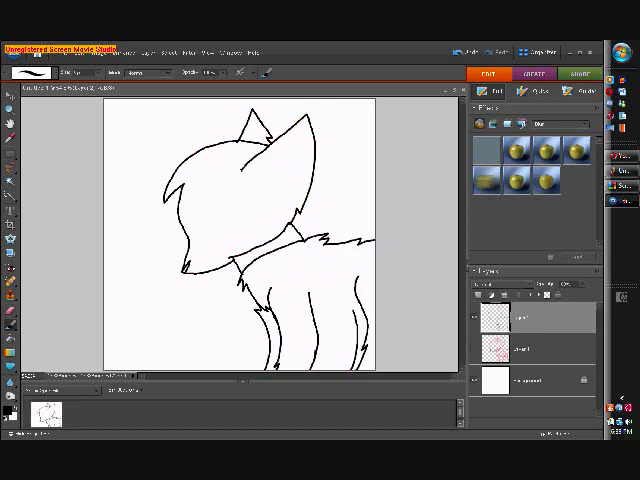
pyautogui.moveTo(200, 216); pyautogui.dragTo(216, 212)
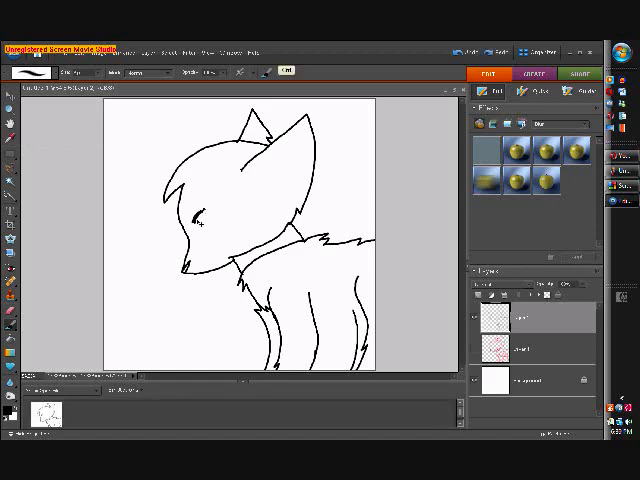
pyautogui.click(200, 216)
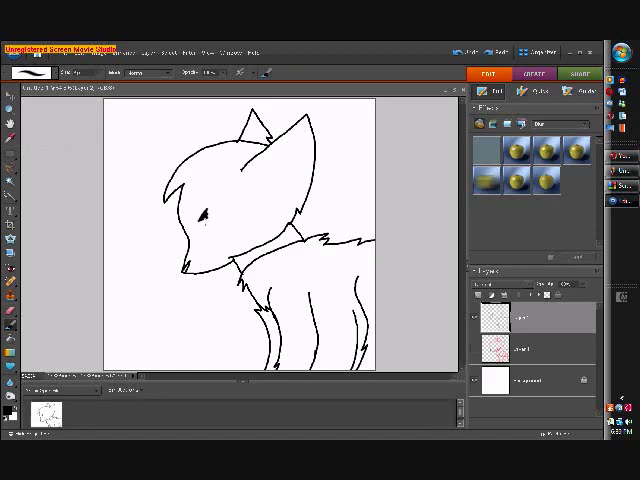